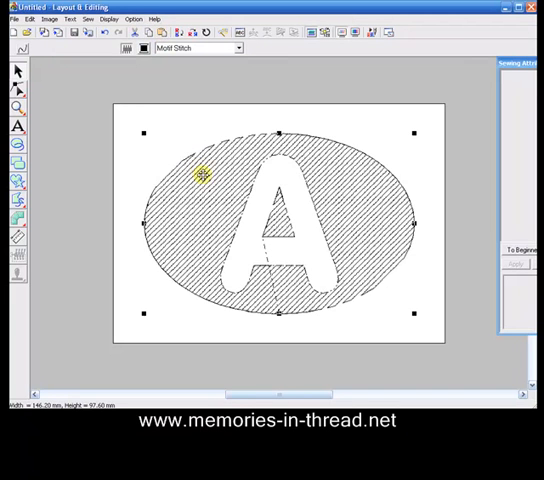
mouse_move(487, 58)
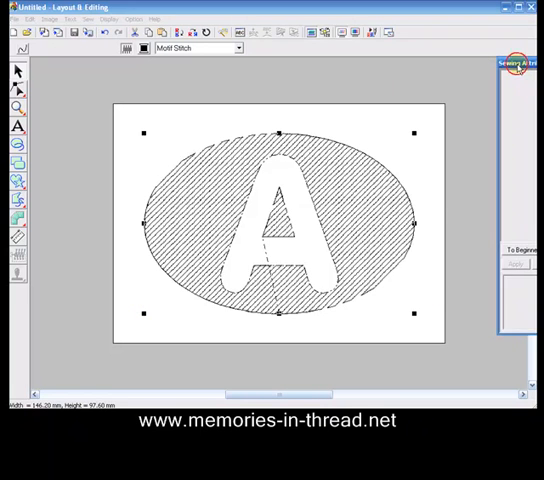
Add a second hatch direction (Pattern2, 135°) to the oval and the A's triangle
click(516, 63)
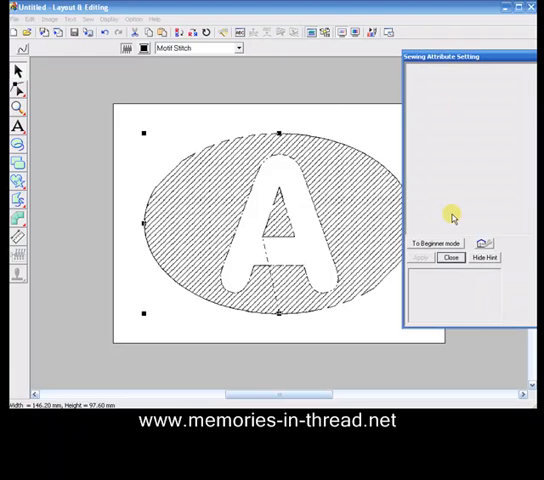
mouse_move(427, 188)
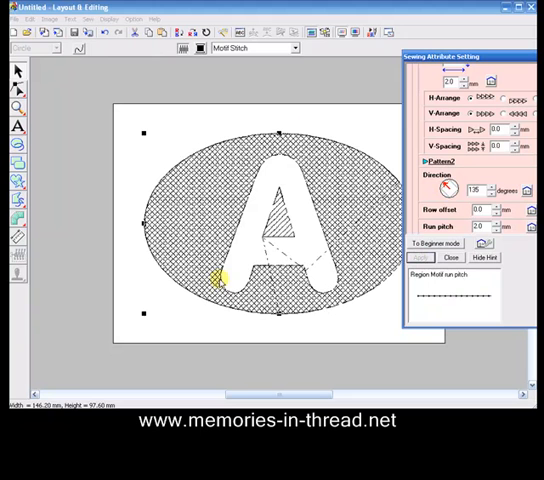
mouse_move(373, 338)
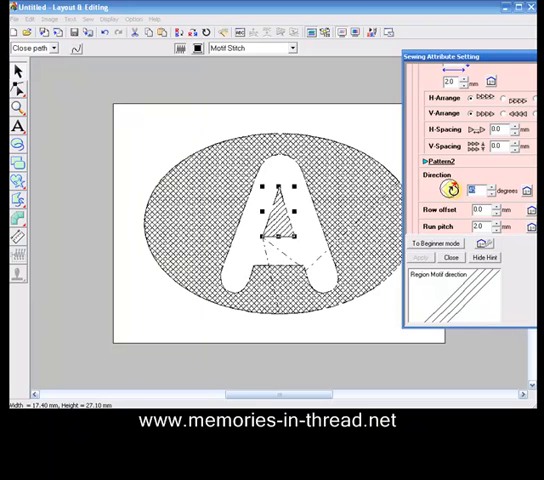
click(451, 189)
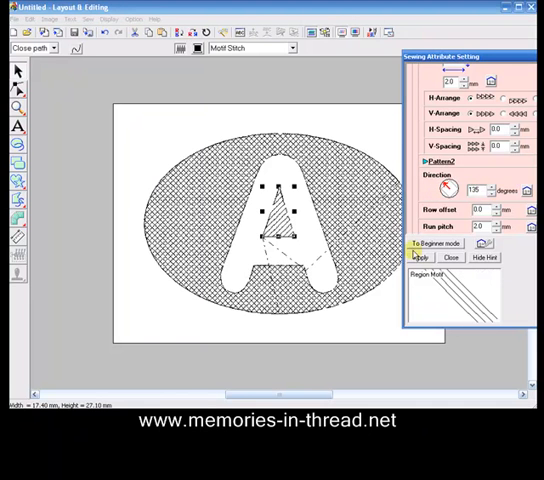
click(422, 257)
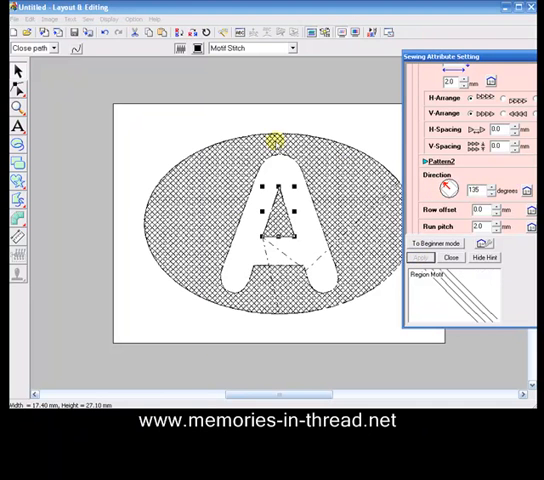
Deselect the triangle and choose the Circle tool for ellipses
drag(275, 140, 281, 234)
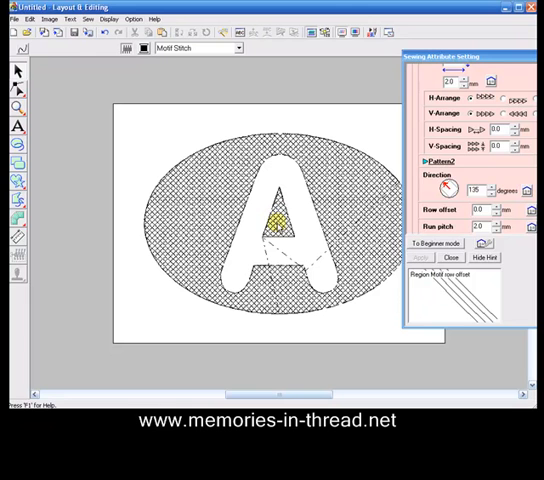
mouse_move(256, 250)
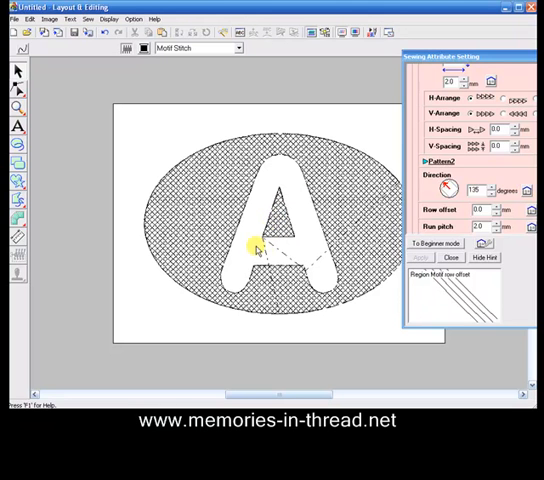
mouse_move(314, 281)
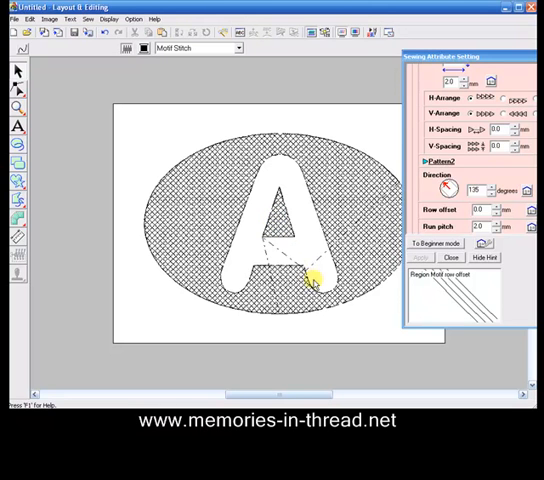
mouse_move(185, 145)
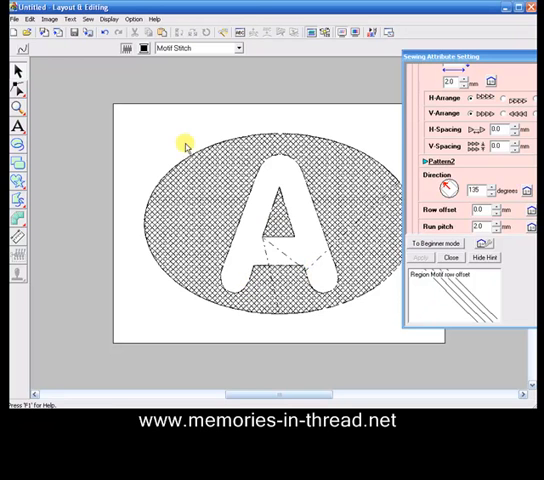
click(210, 145)
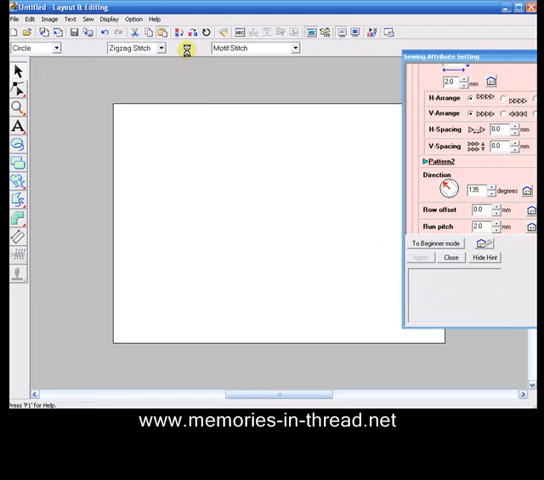
Set the oval's line sew type to Zigzag Stitch with a 3.0 mm zigzag width
click(182, 48)
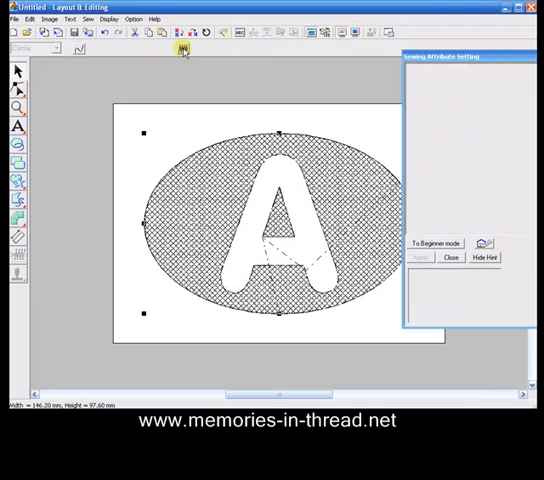
click(183, 48)
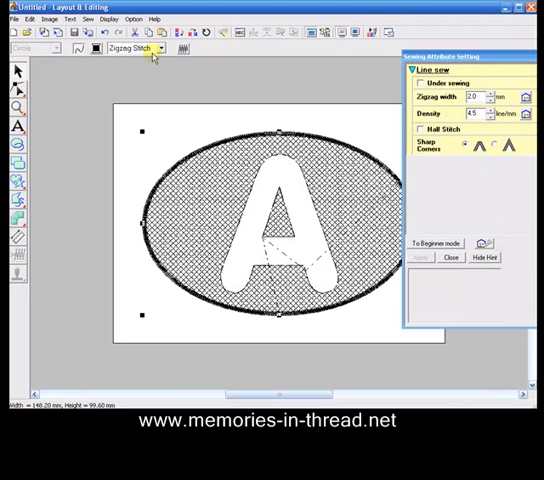
click(160, 47)
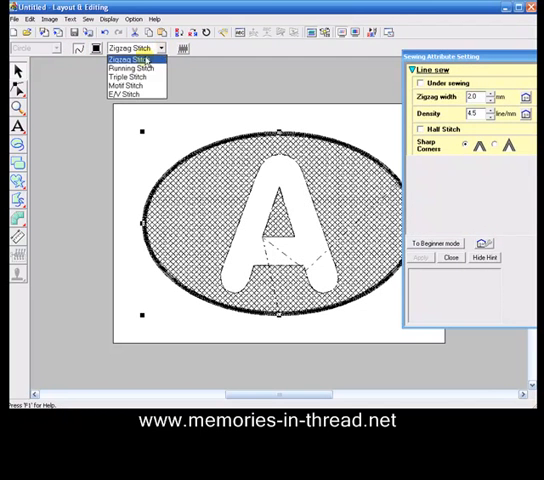
click(133, 60)
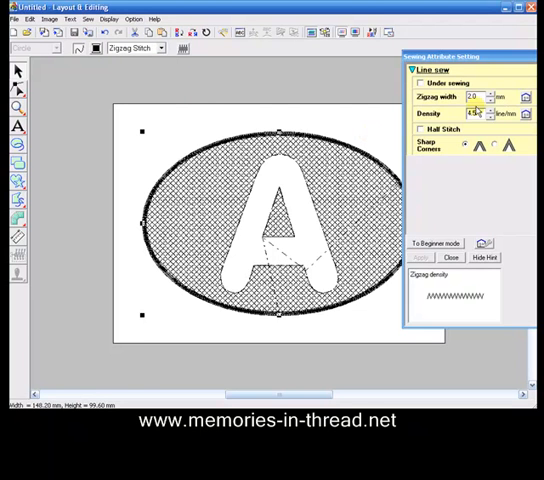
click(478, 96)
text(3)
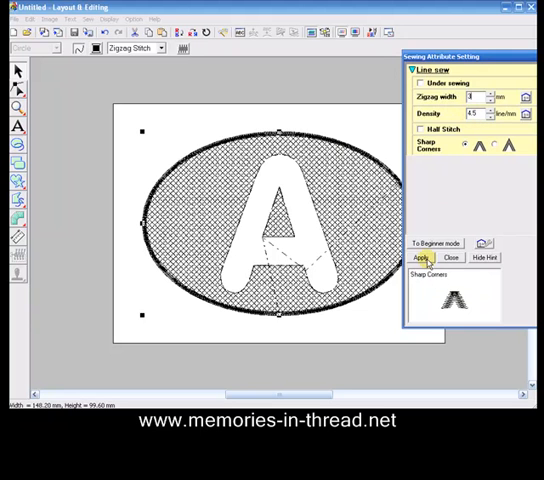
click(420, 257)
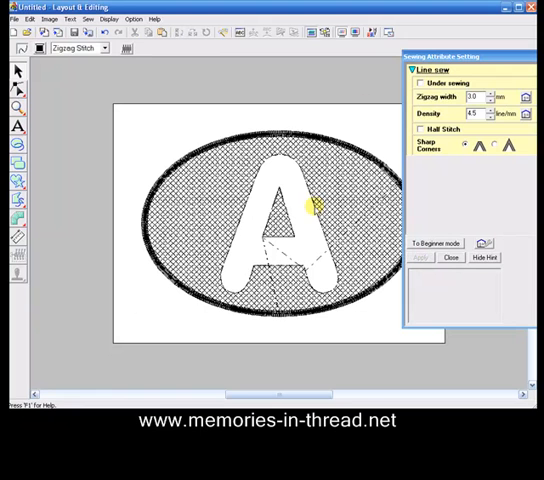
mouse_move(305, 190)
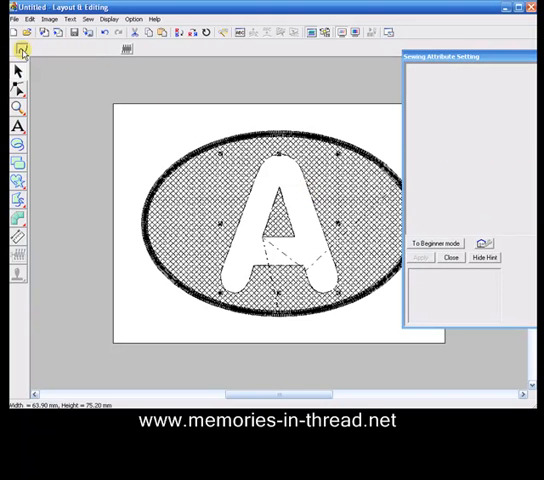
Turn on outline stitching for the letter A as a running stitch
click(105, 48)
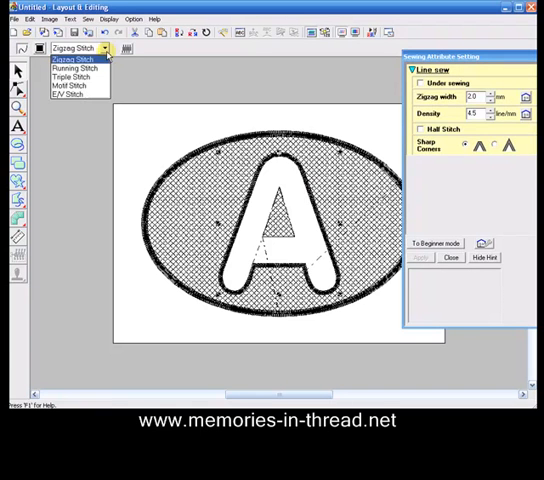
click(74, 74)
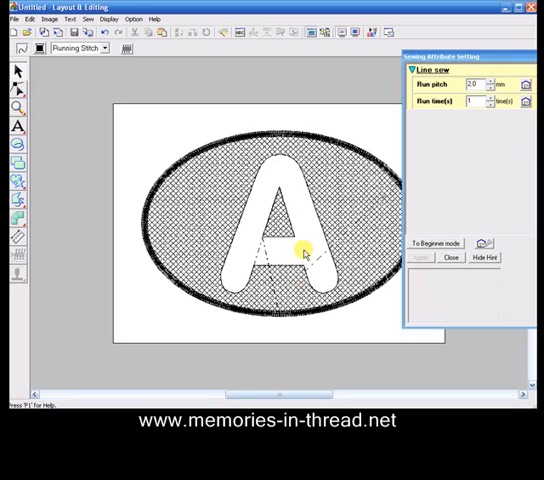
mouse_move(163, 190)
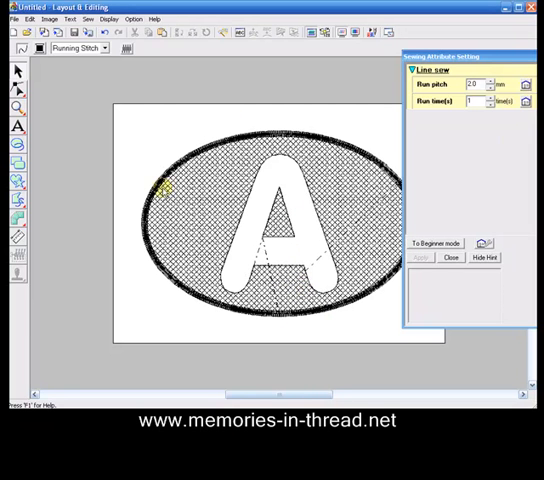
click(452, 257)
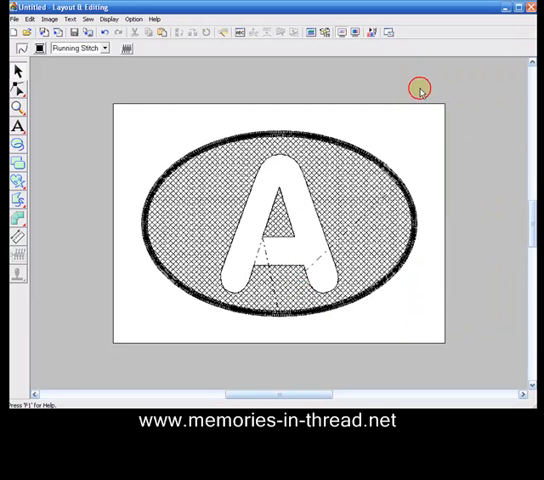
mouse_move(142, 283)
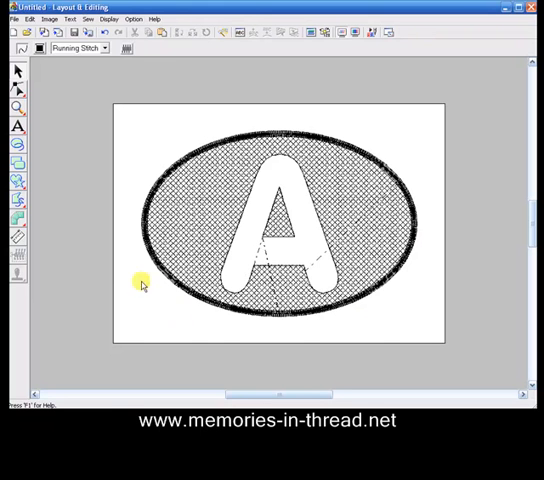
mouse_move(197, 299)
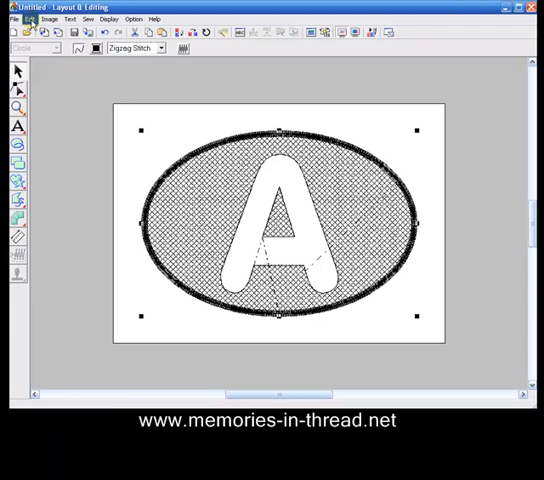
Enlarge the outer oval to 115% width, then stretch its top and bottom edges slightly
click(24, 18)
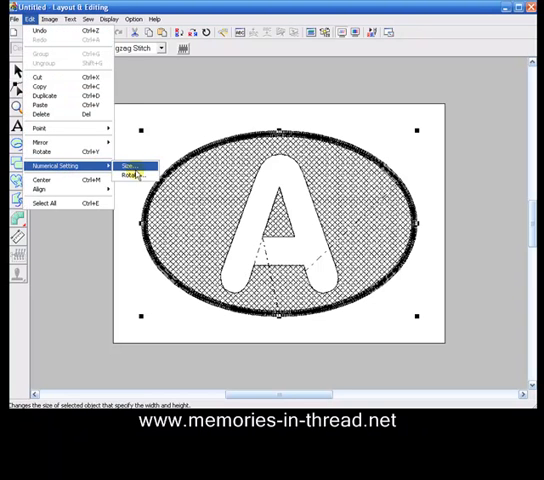
click(132, 163)
text(115)
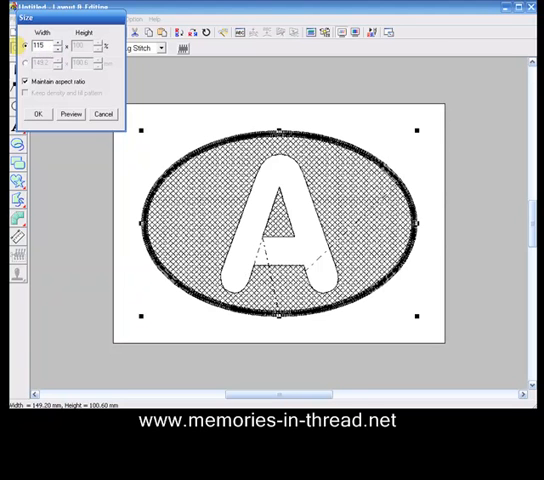
click(39, 113)
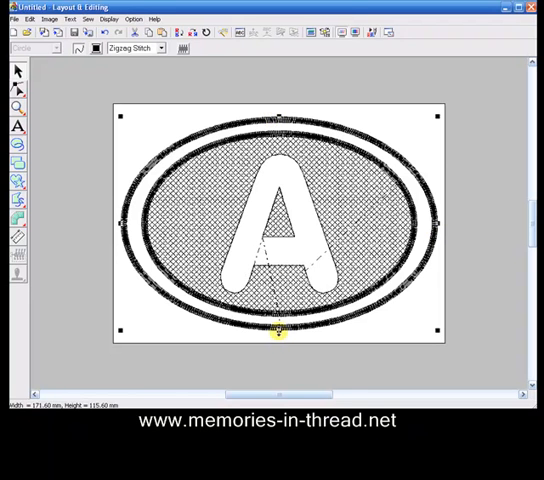
drag(278, 330, 278, 338)
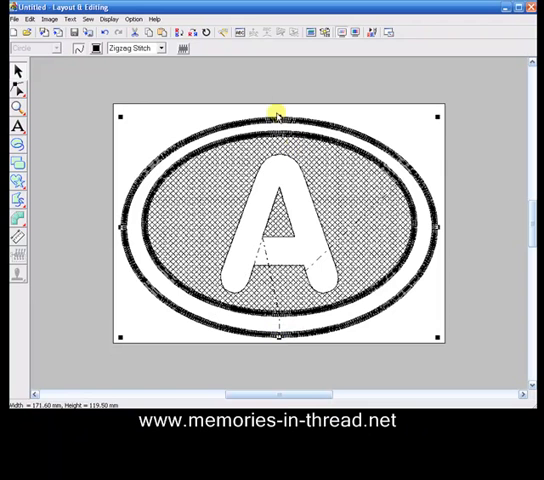
drag(278, 112, 278, 108)
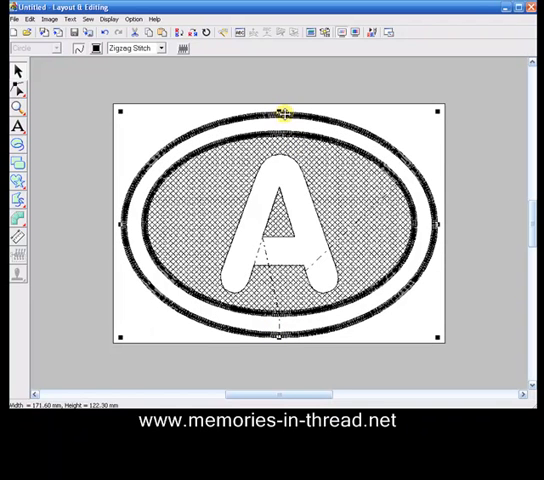
mouse_move(385, 305)
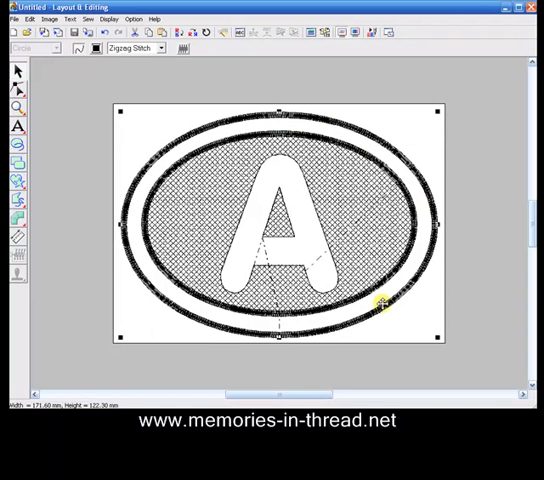
mouse_move(390, 350)
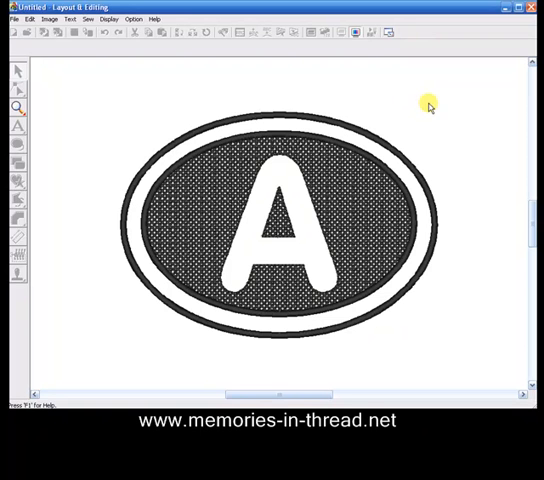
mouse_move(245, 370)
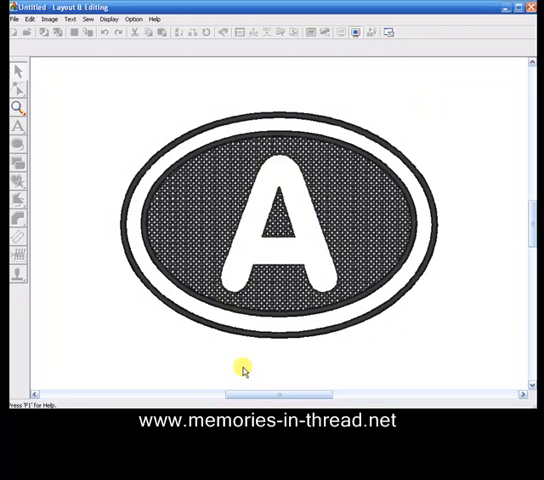
mouse_move(409, 96)
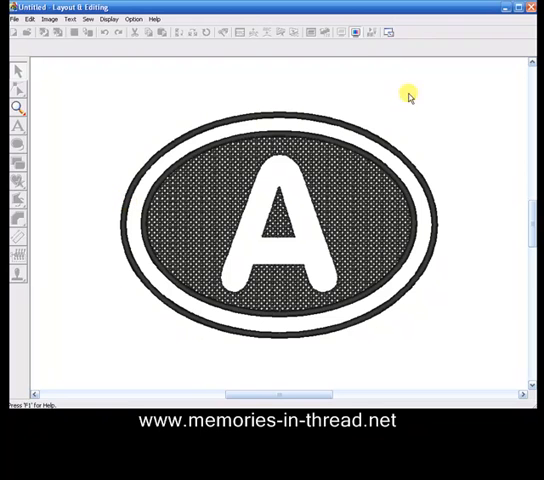
mouse_move(361, 104)
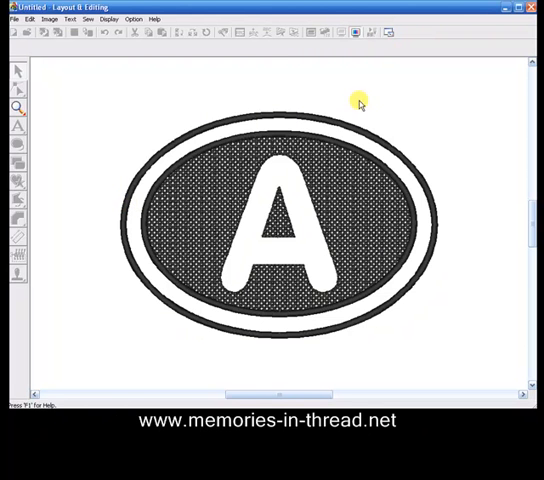
mouse_move(356, 103)
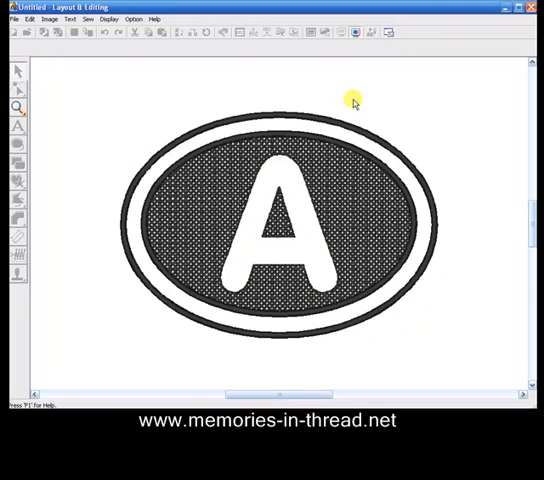
mouse_move(366, 182)
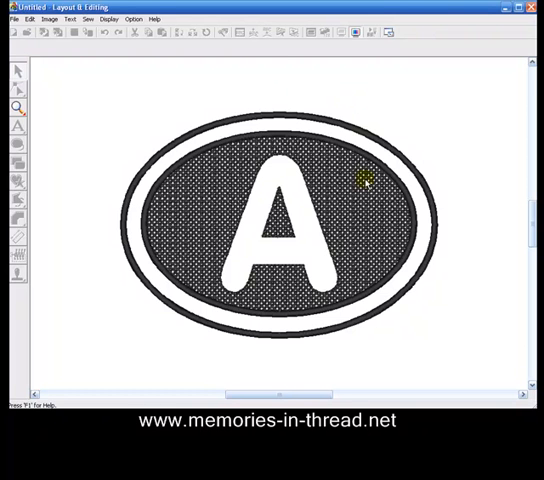
mouse_move(417, 140)
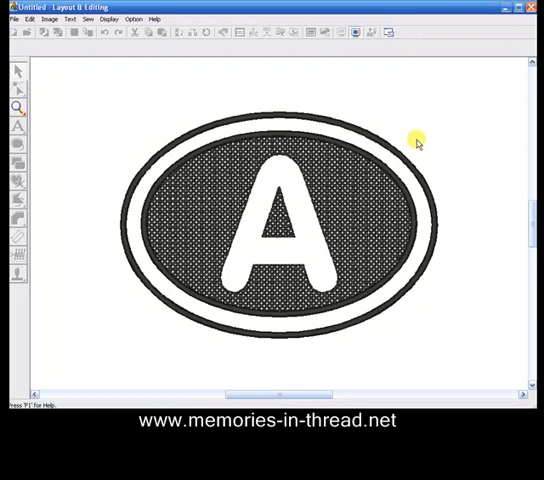
mouse_move(388, 213)
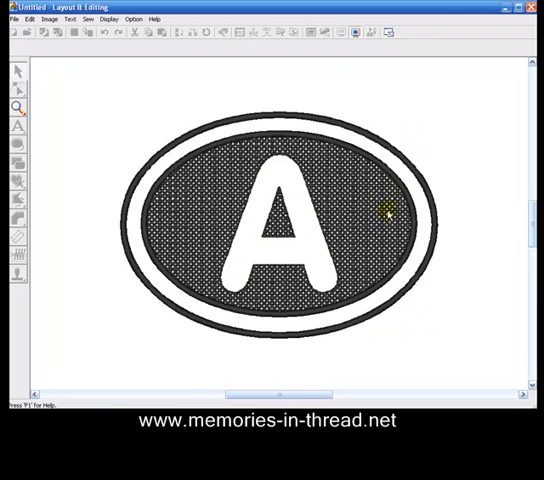
mouse_move(363, 222)
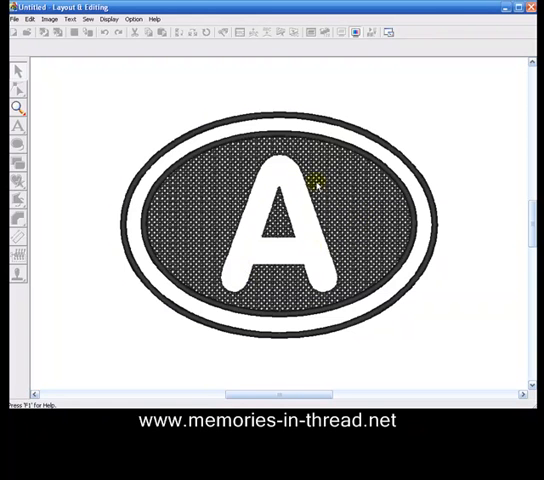
mouse_move(363, 142)
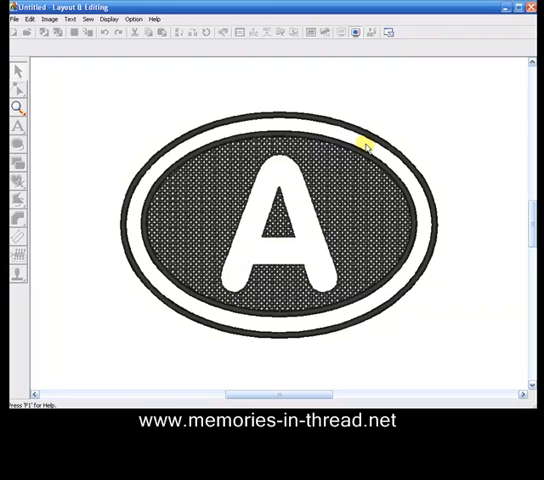
mouse_move(285, 82)
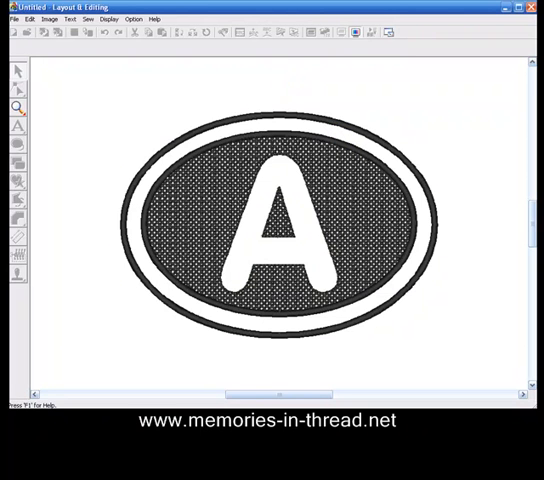
mouse_move(398, 300)
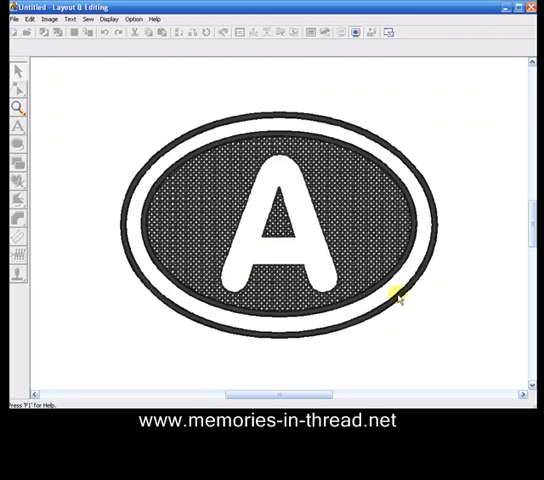
mouse_move(447, 210)
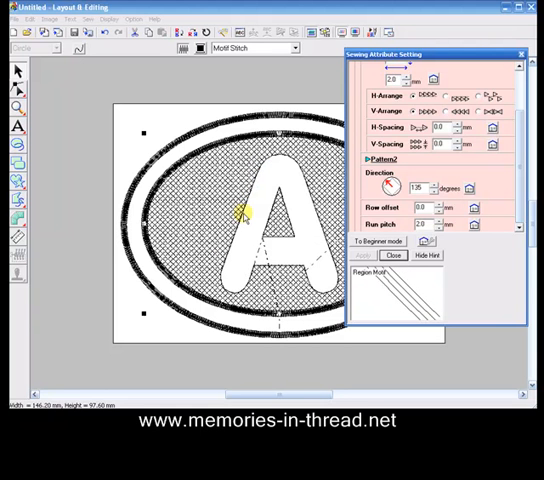
mouse_move(342, 222)
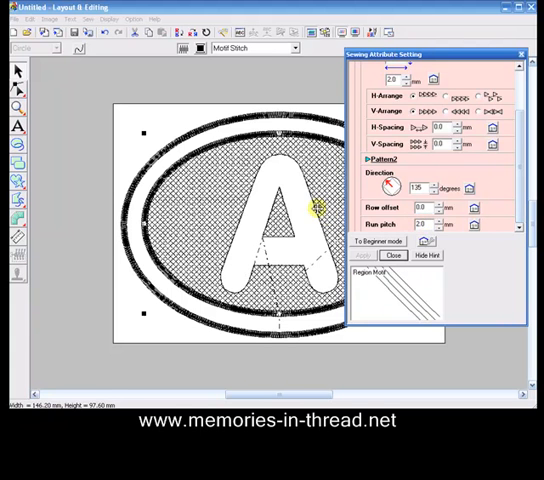
mouse_move(295, 232)
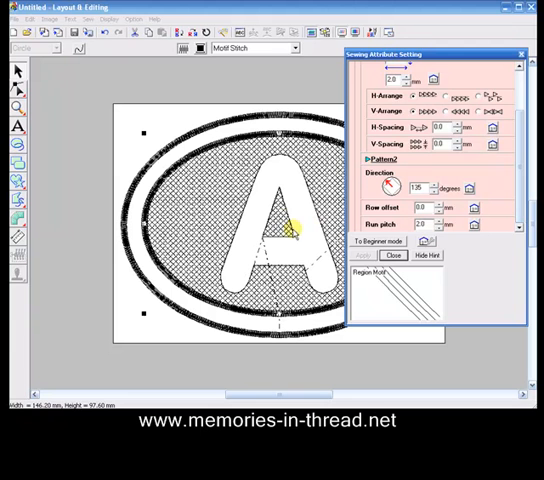
mouse_move(300, 250)
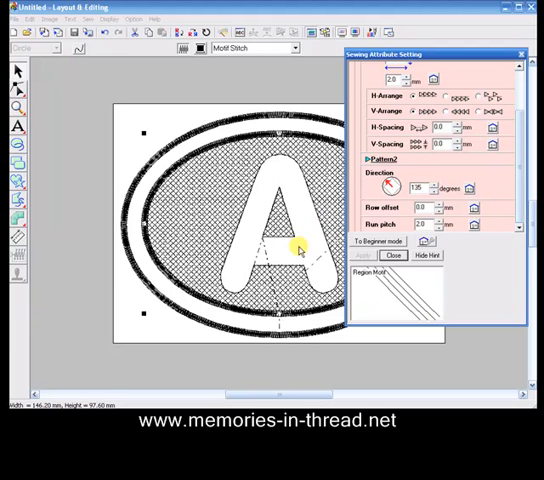
mouse_move(277, 297)
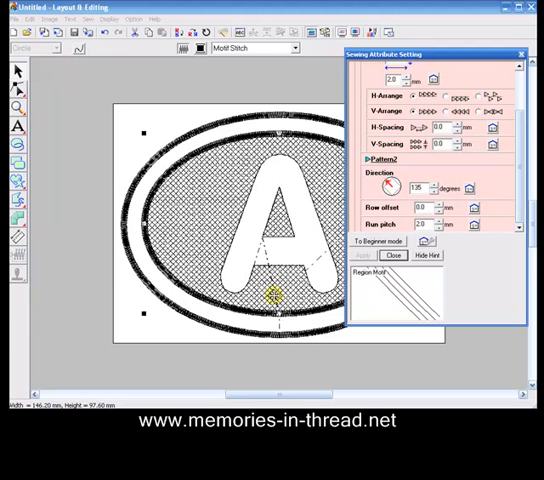